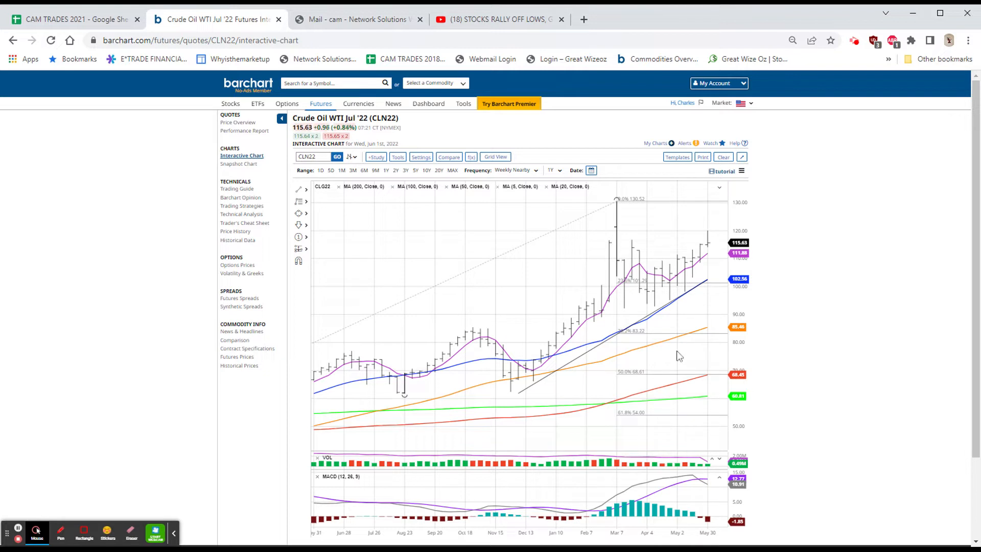
mouse_move(684, 347)
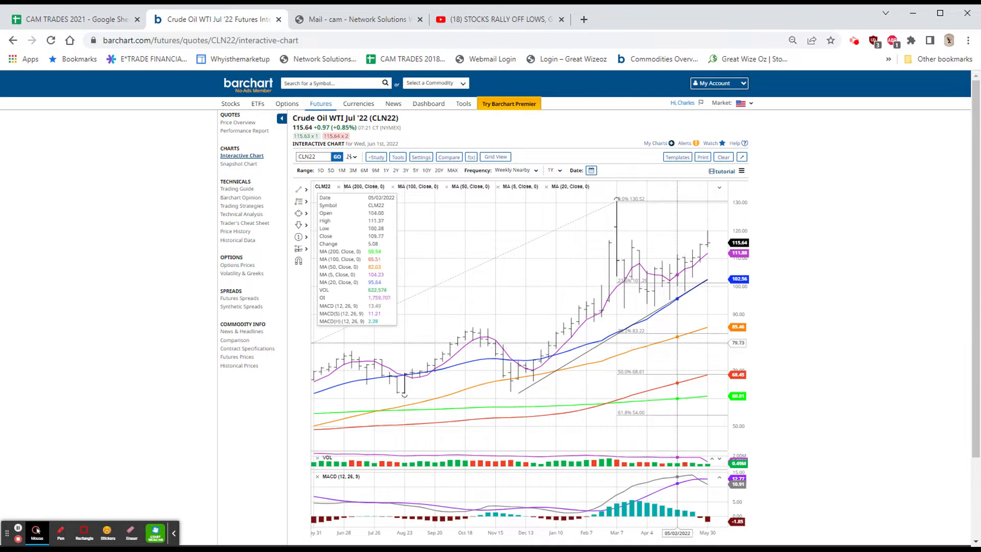
mouse_move(655, 289)
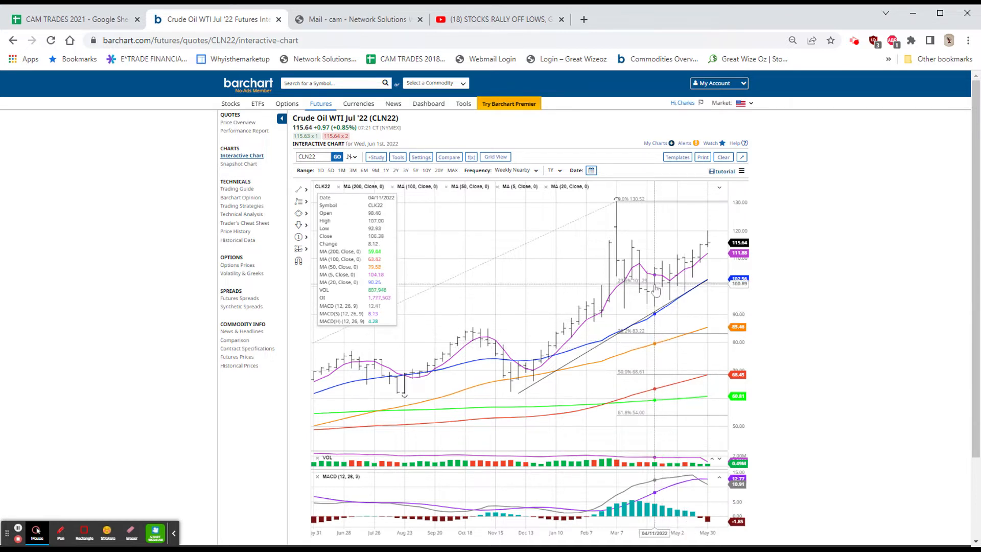
mouse_move(681, 256)
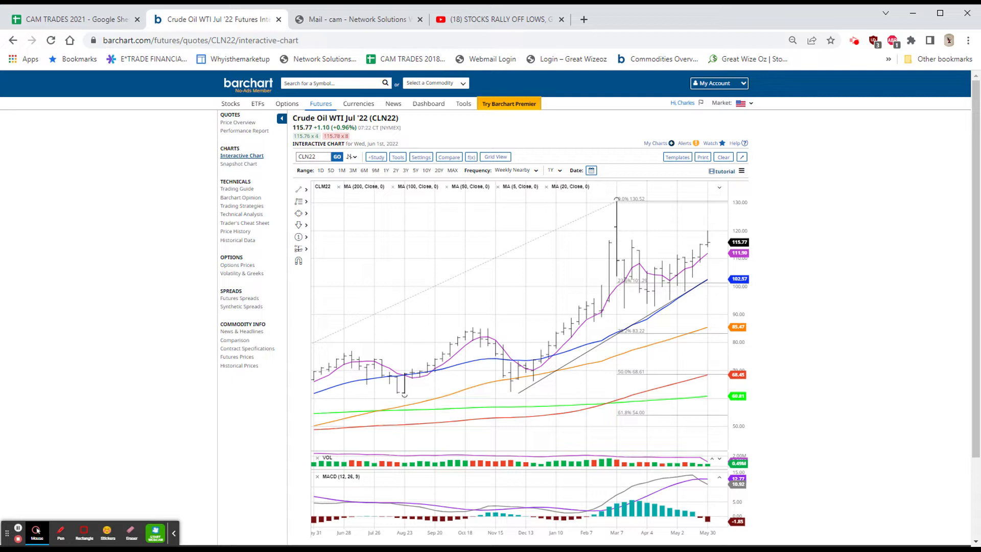
mouse_move(926, 157)
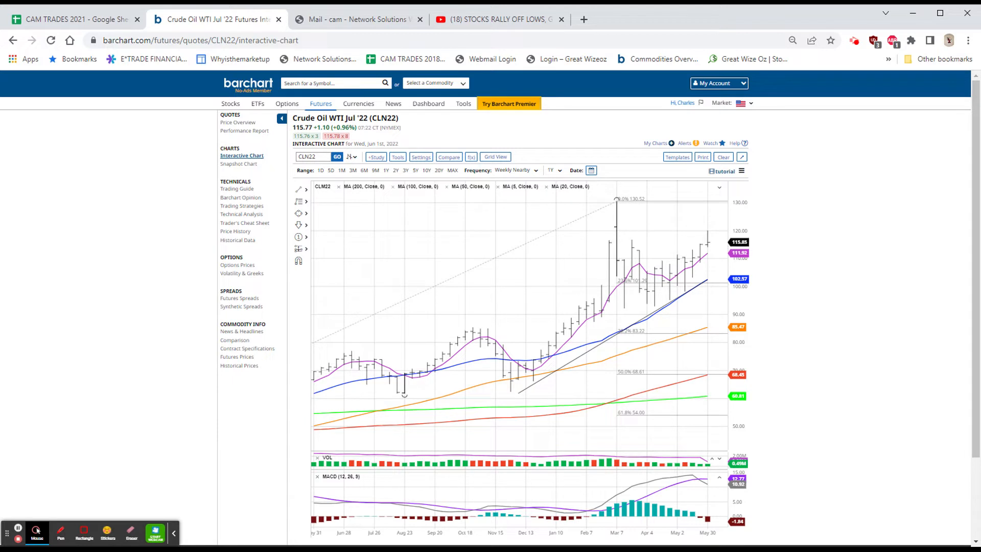
mouse_move(906, 154)
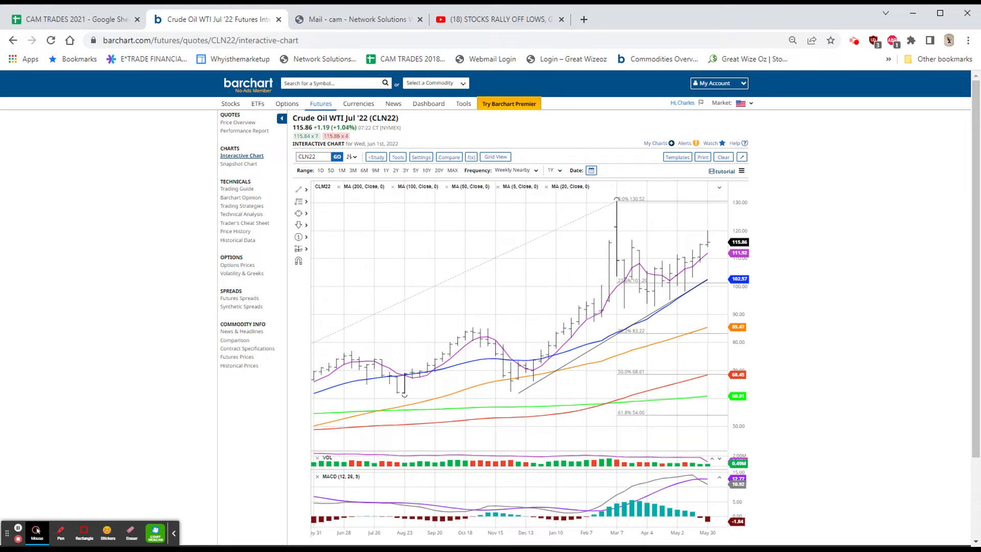
mouse_move(888, 168)
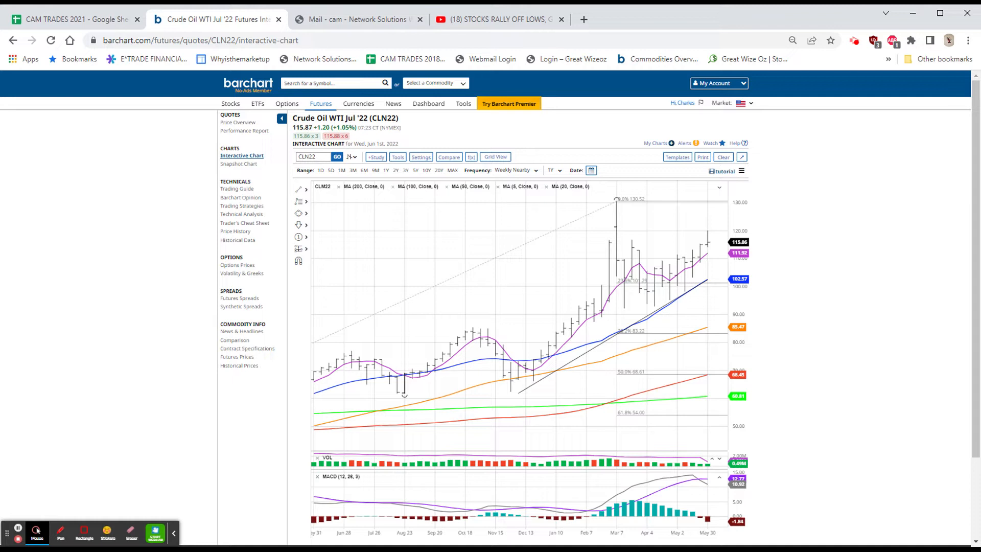
mouse_move(90, 122)
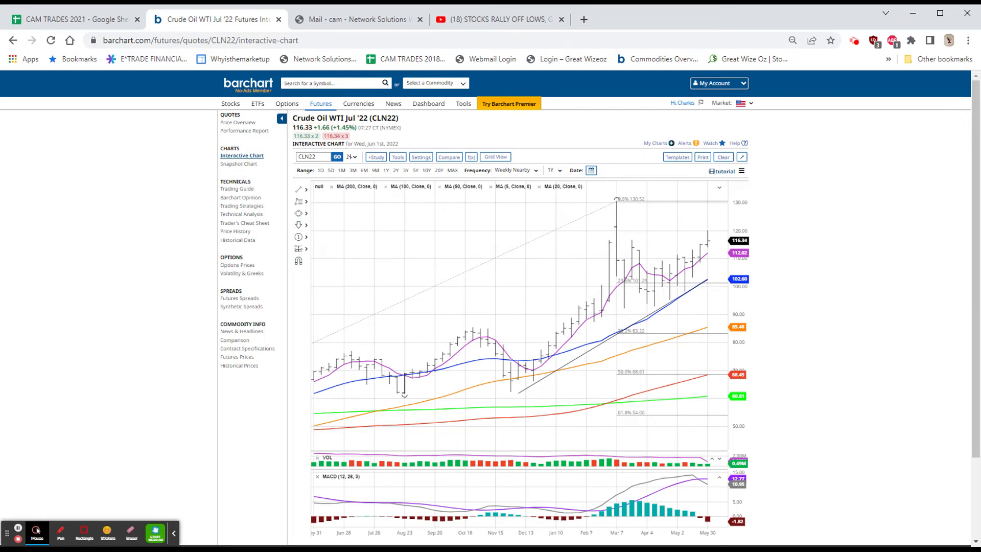
mouse_move(912, 495)
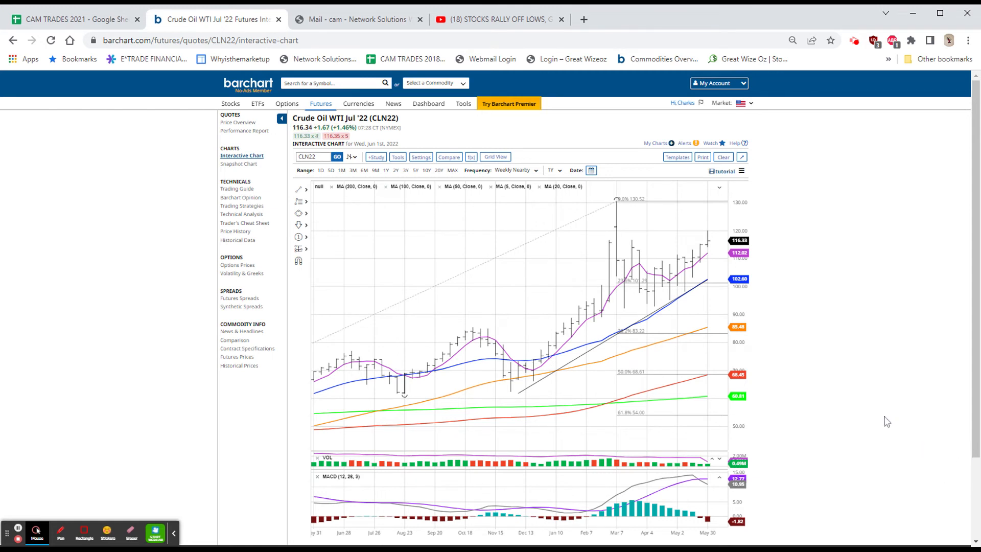
mouse_move(704, 248)
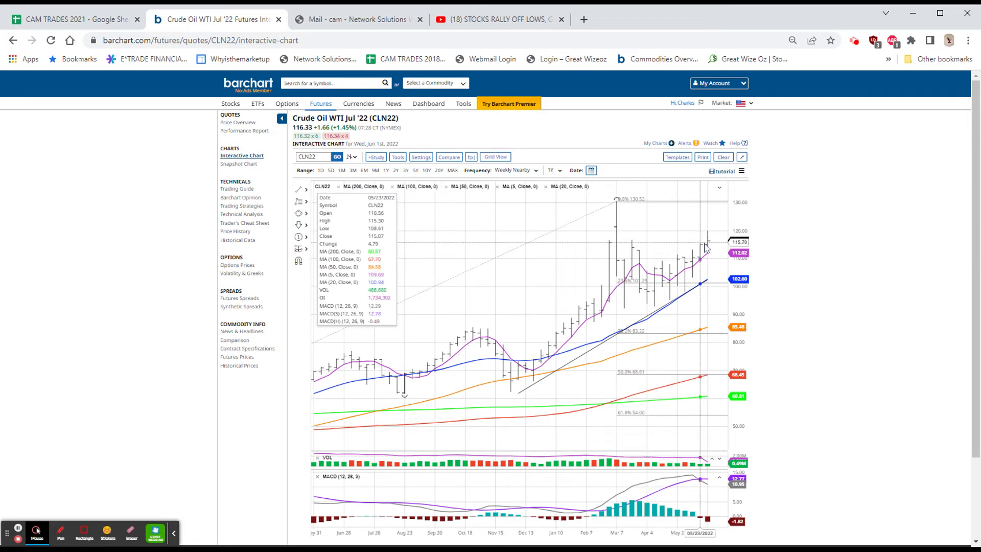
mouse_move(706, 244)
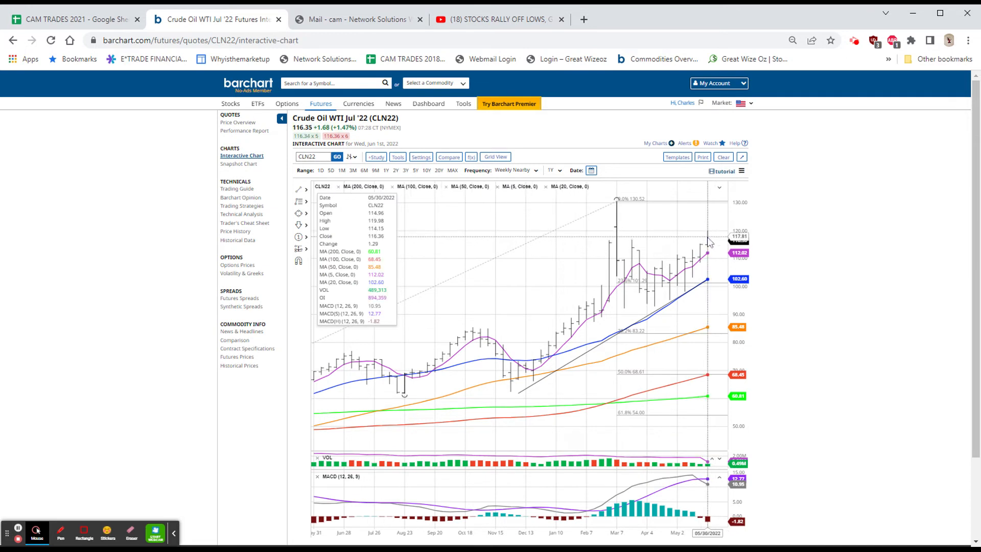
mouse_move(707, 250)
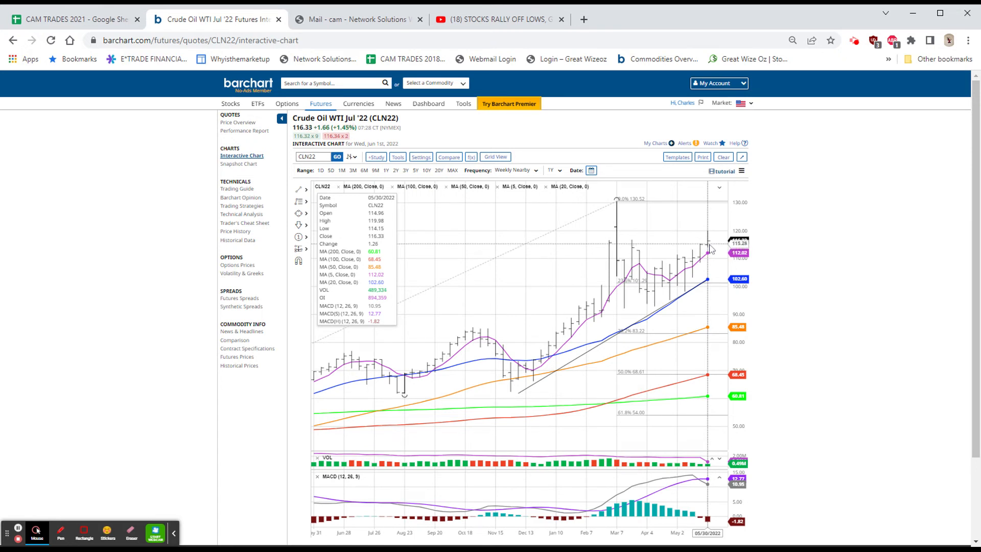
mouse_move(616, 263)
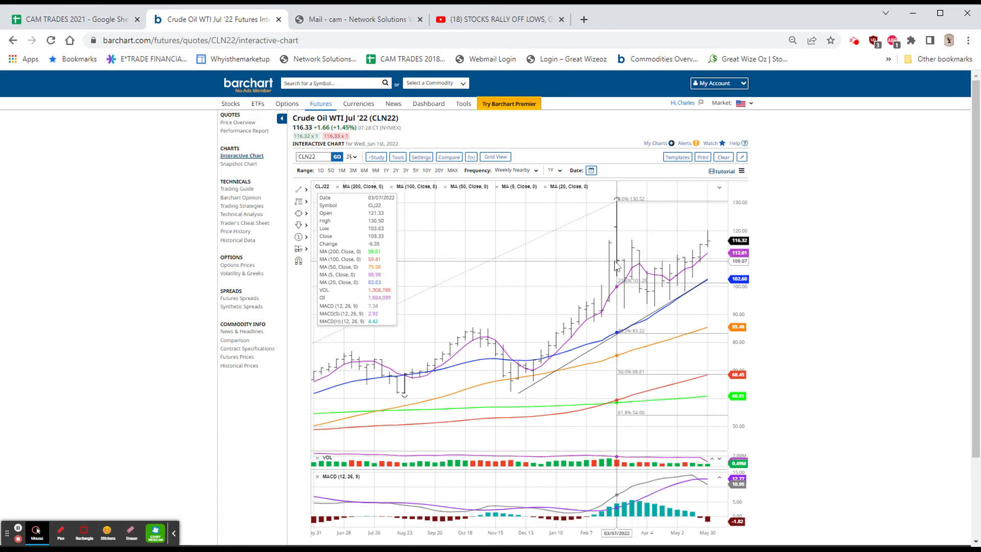
mouse_move(607, 263)
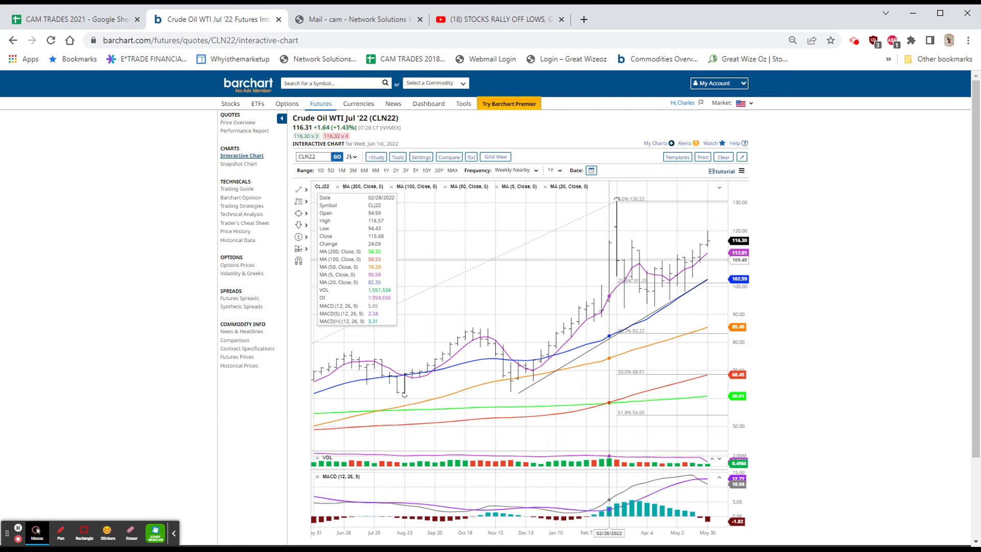
mouse_move(610, 252)
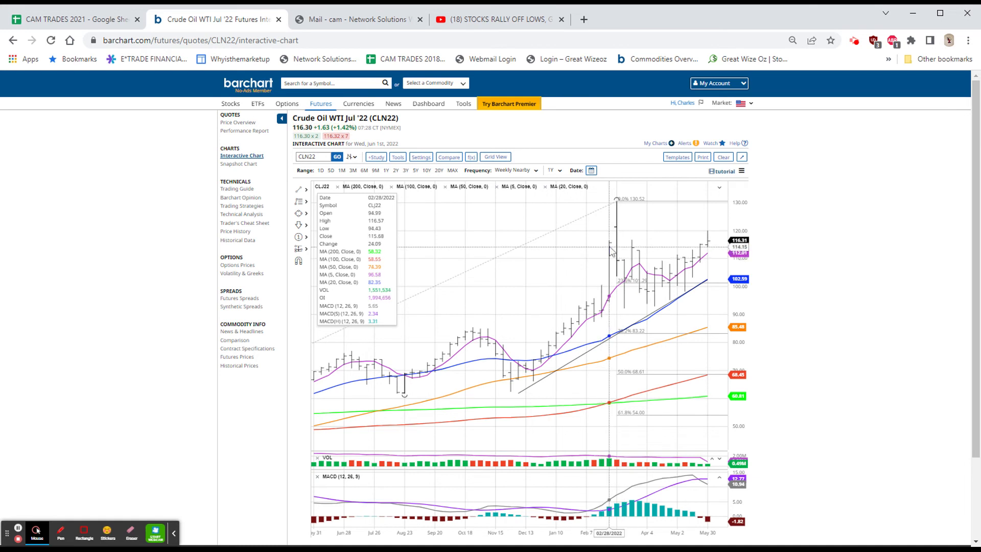
mouse_move(617, 209)
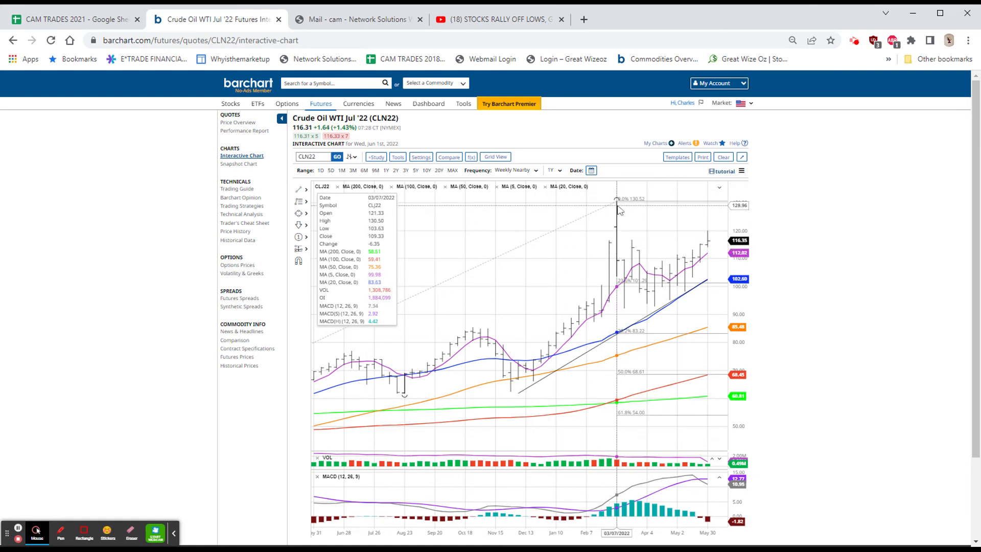
mouse_move(713, 253)
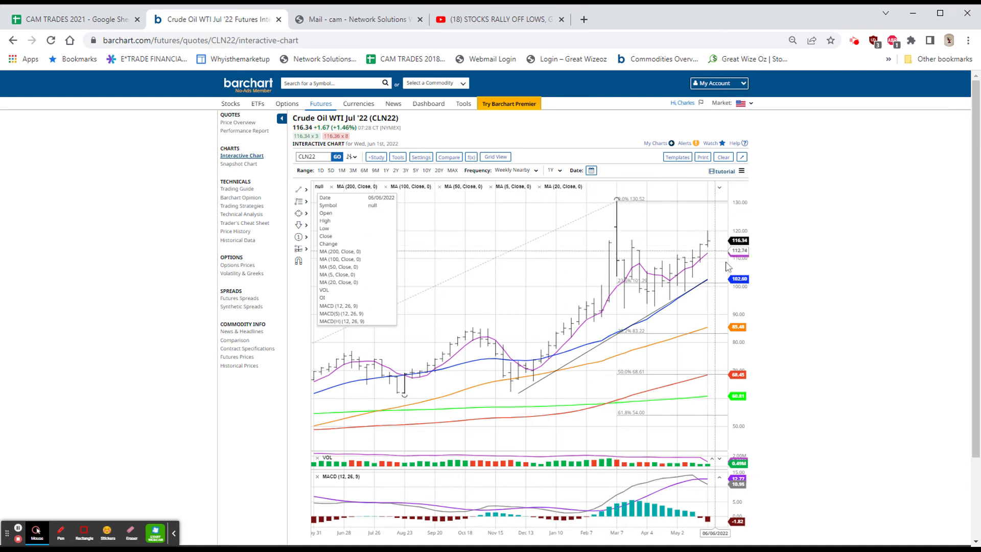
mouse_move(707, 251)
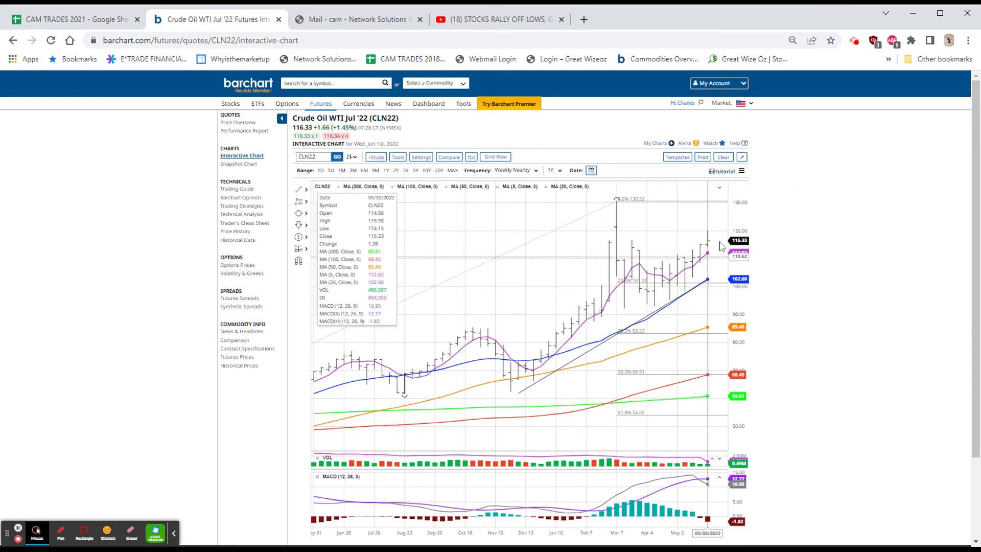
mouse_move(750, 309)
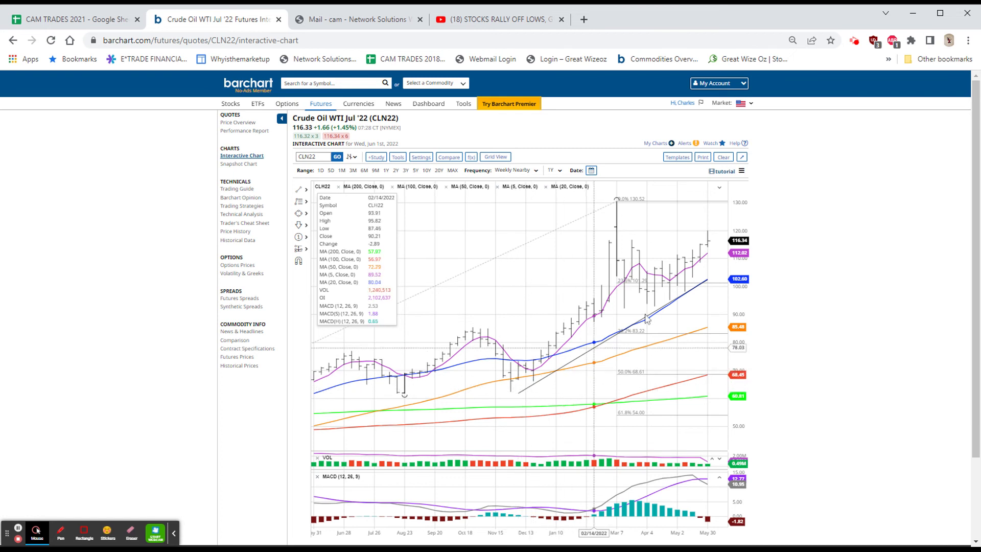
mouse_move(631, 328)
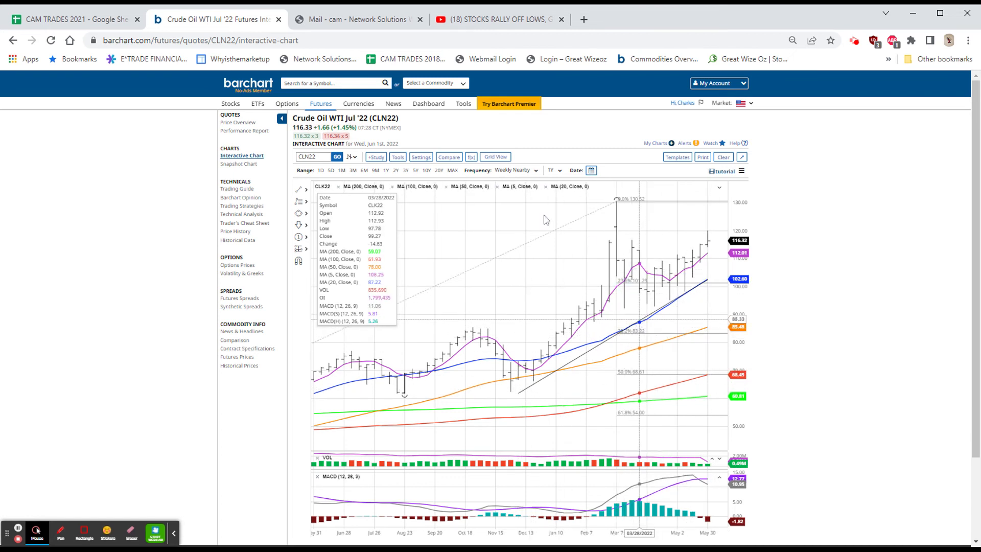
Step: Switch the Crude Oil WTI Jul '22 chart frequency from weekly to Daily Nearby bars
click(514, 171)
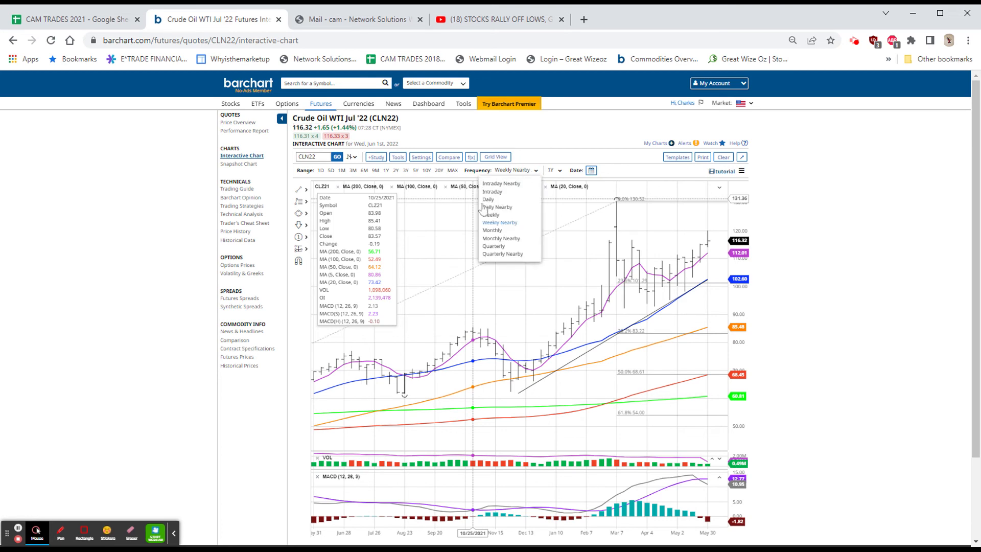
click(498, 207)
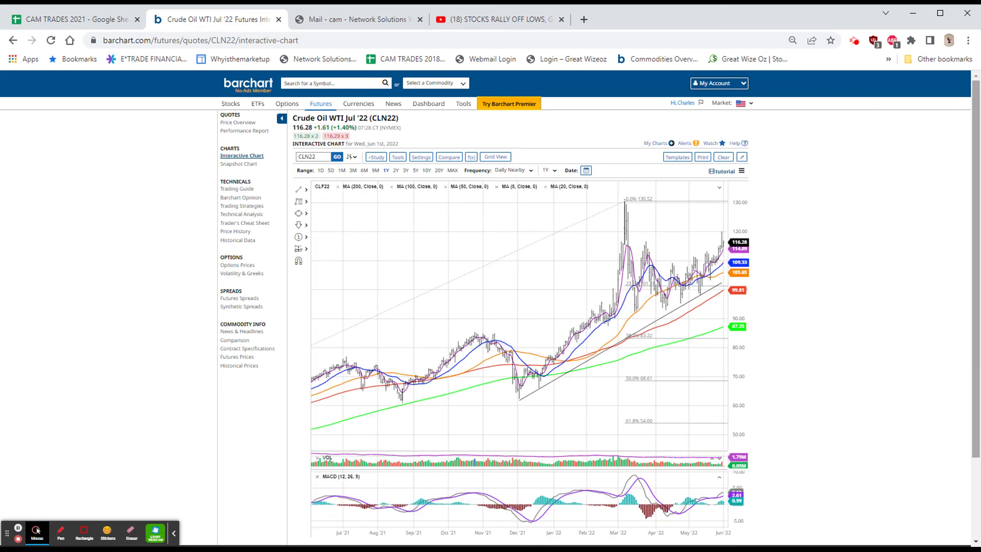
mouse_move(589, 275)
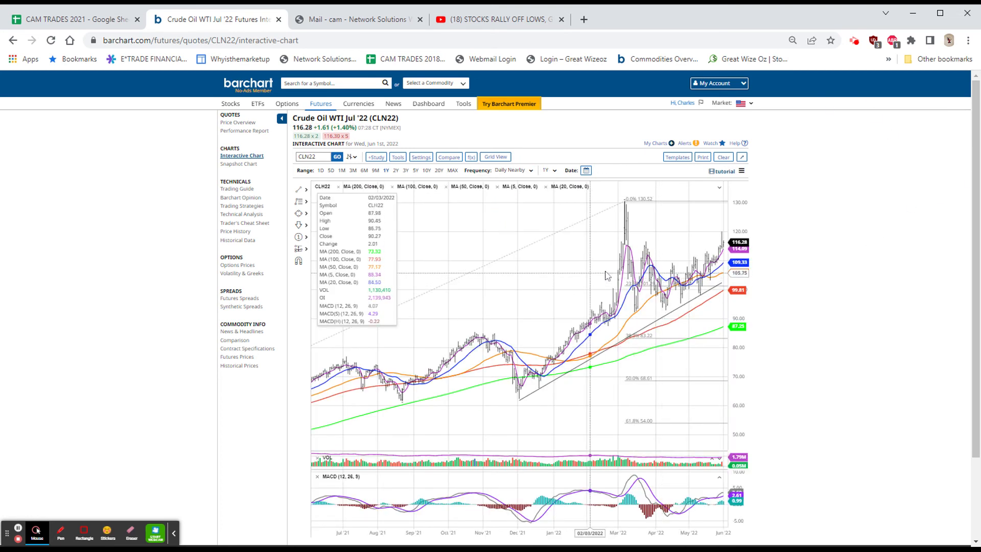
mouse_move(718, 265)
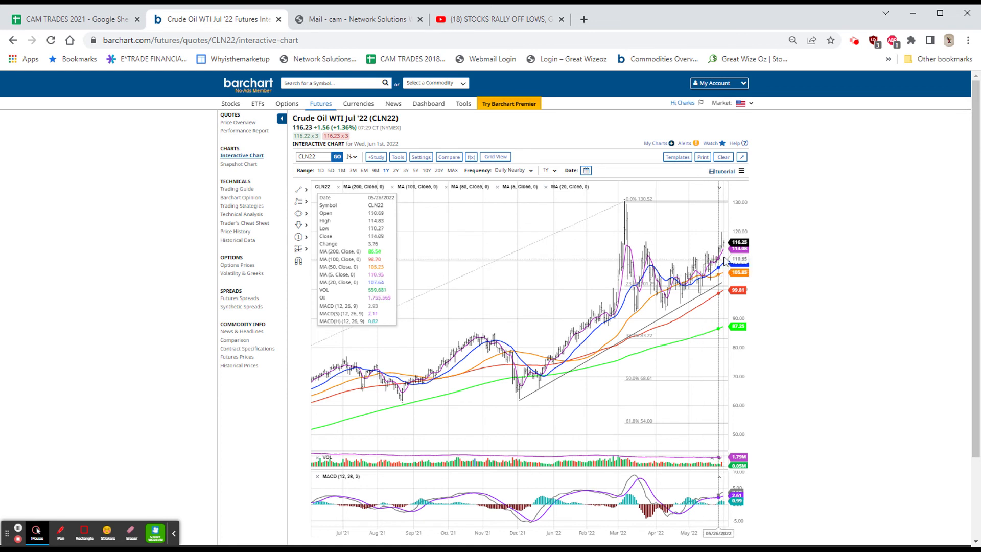
mouse_move(718, 269)
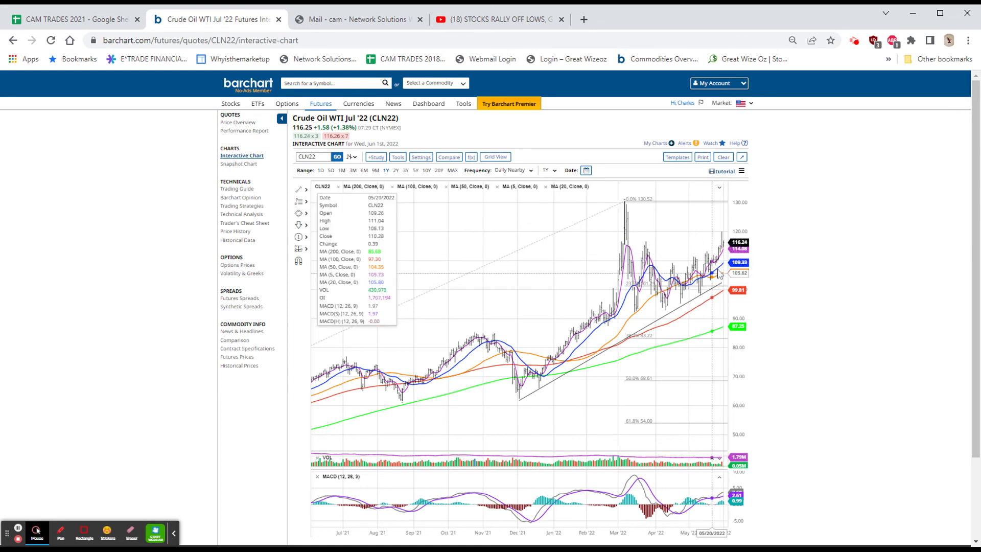
mouse_move(718, 274)
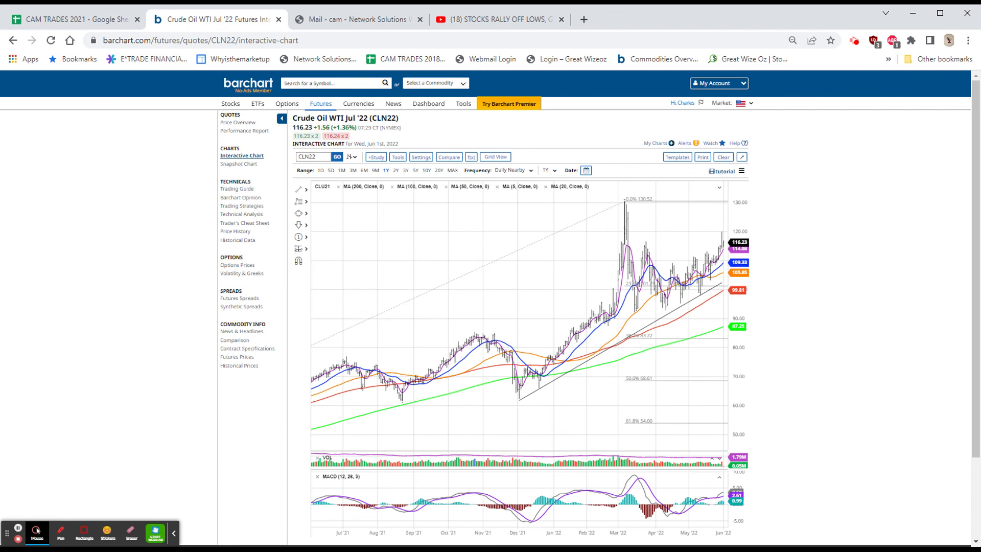
mouse_move(469, 460)
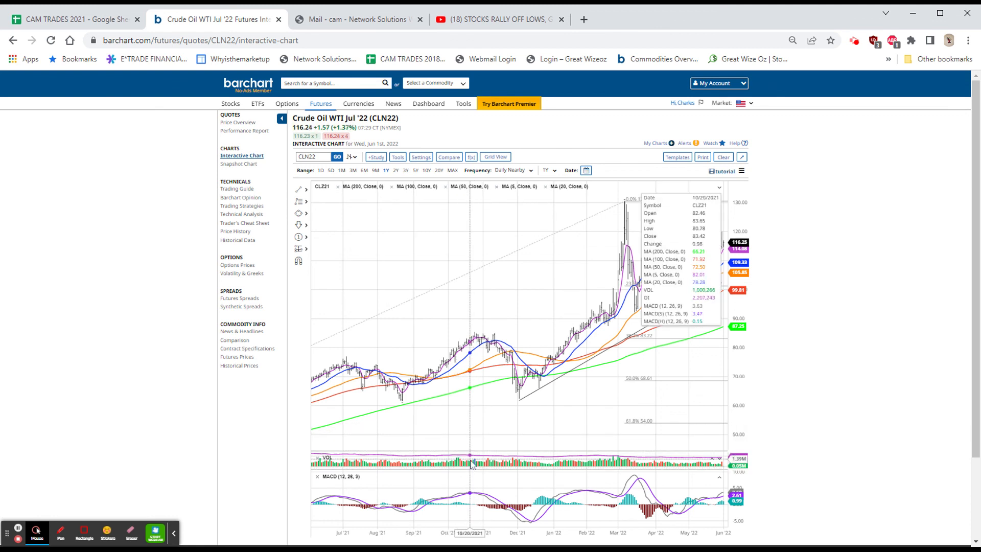